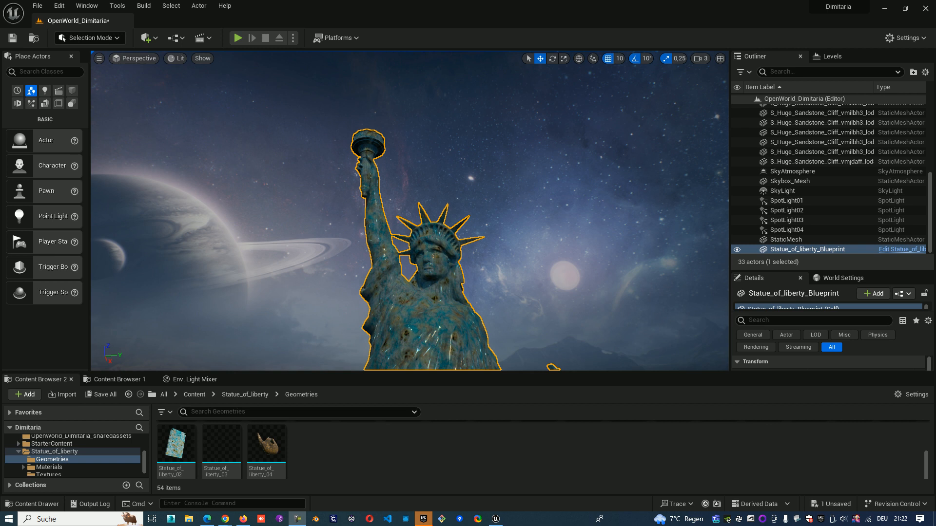
mouse_move(204, 16)
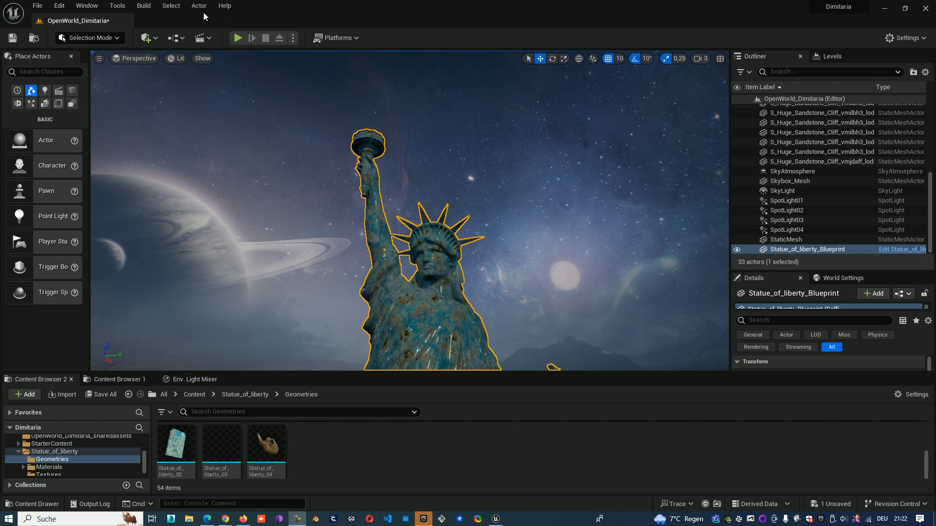
Open the Actor actions menu for the selected Statue of Liberty blueprint
left_click(199, 6)
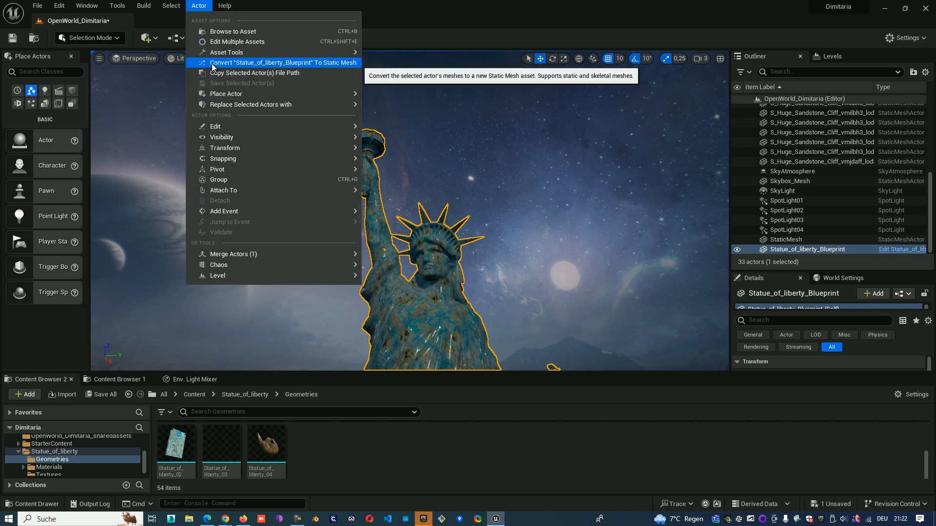
mouse_move(339, 68)
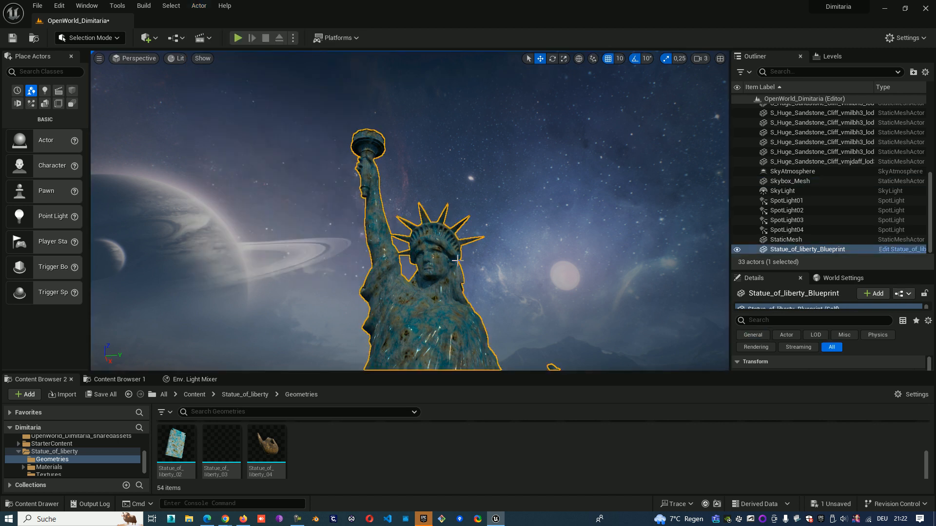
mouse_move(672, 325)
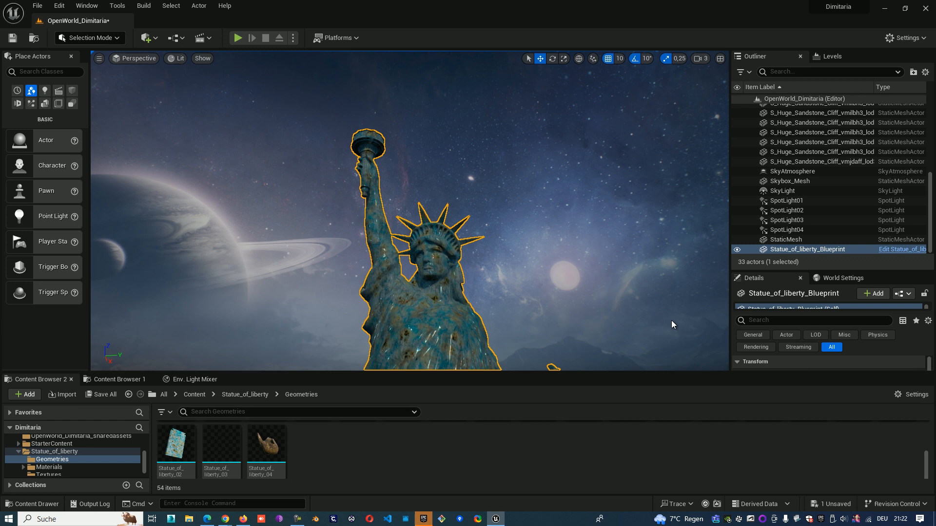
mouse_move(895, 256)
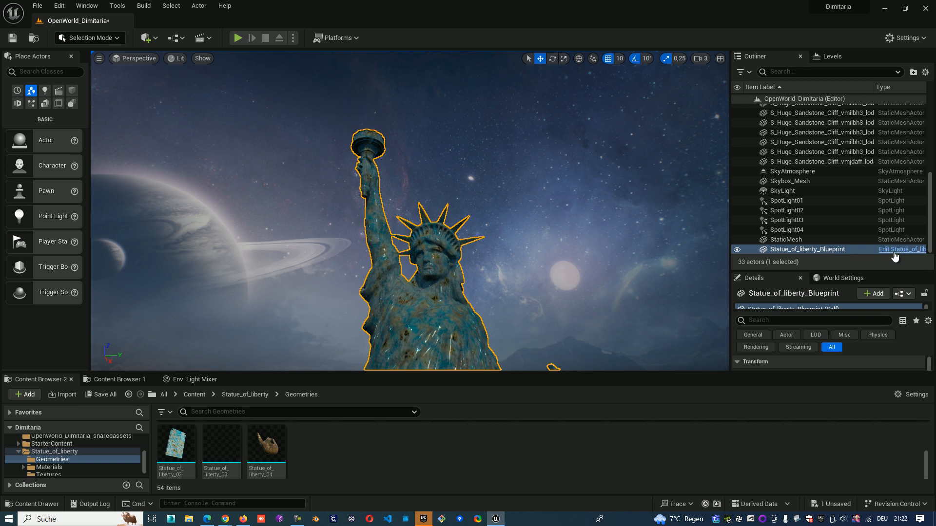
mouse_move(888, 251)
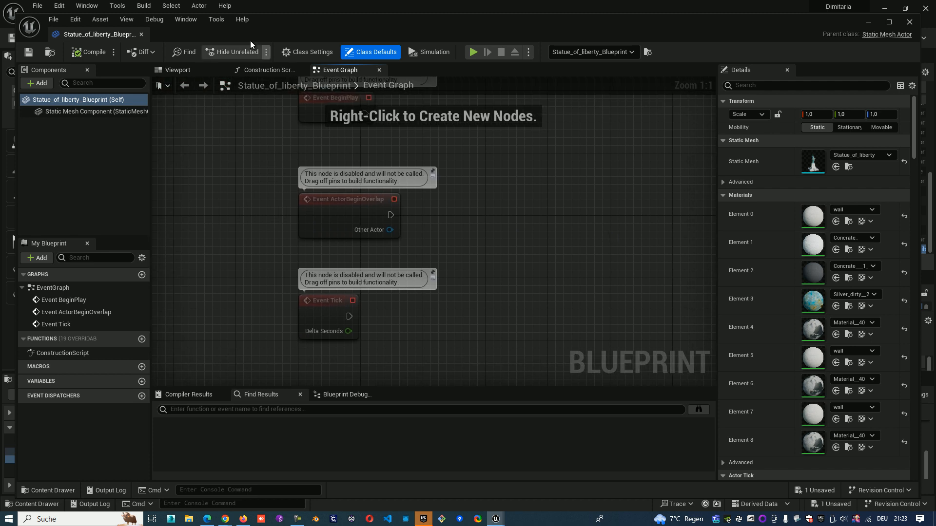
Preview the statue model in the blueprint editor's Viewport
left_click(177, 70)
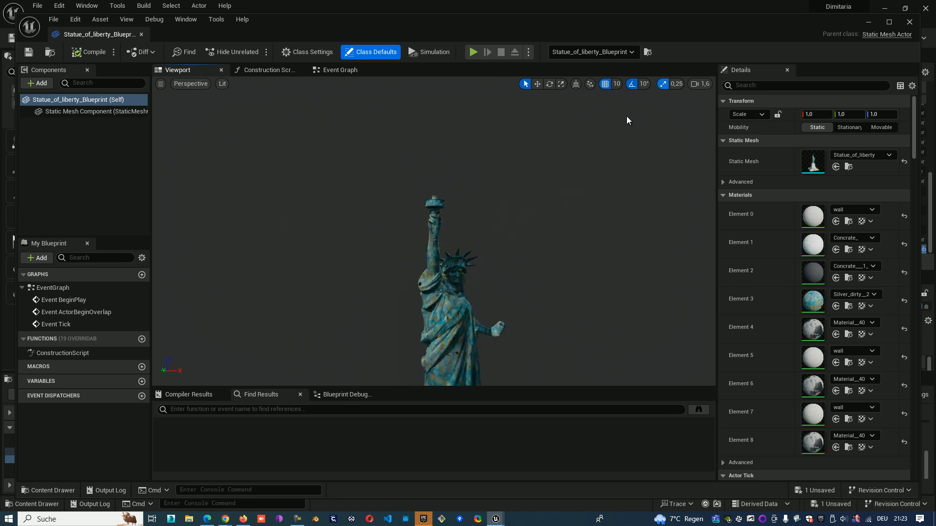
mouse_move(855, 55)
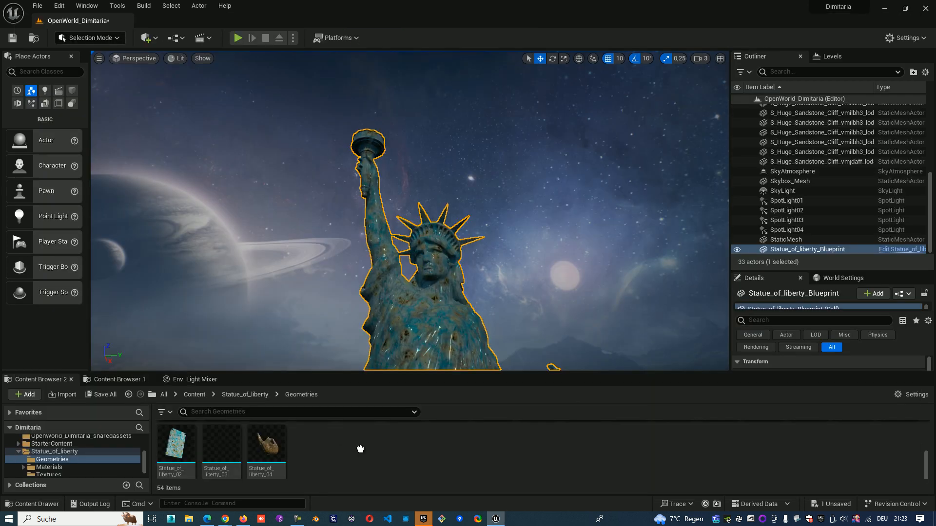
Place Statue_of_liberty_04 on the torch and open the Actor menu for both actors
left_click(266, 445)
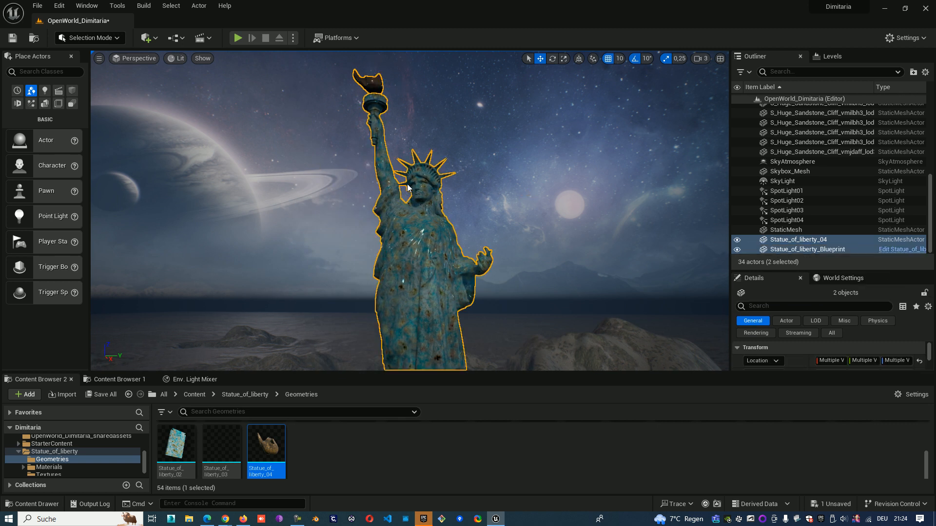
left_click(199, 5)
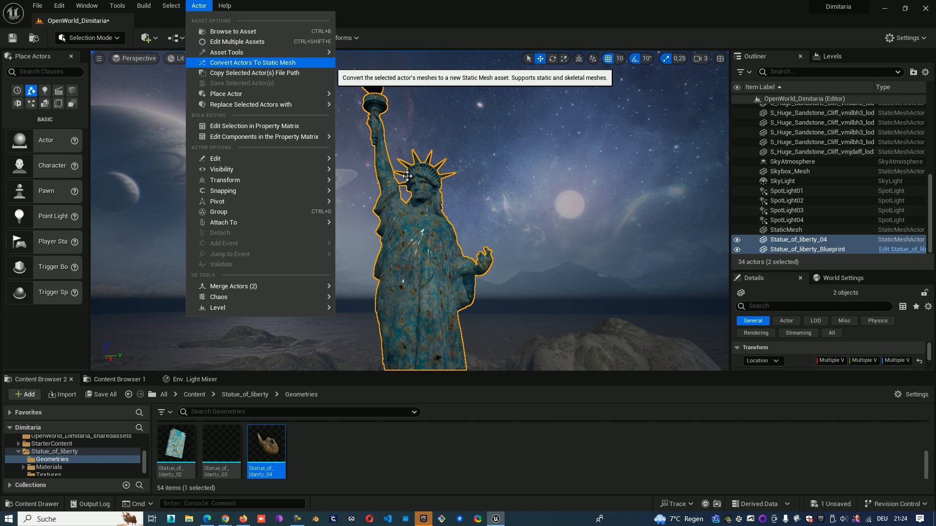
Convert the selected actors to a static mesh saved under _tutorials/CreateStaticMesh
left_click(252, 62)
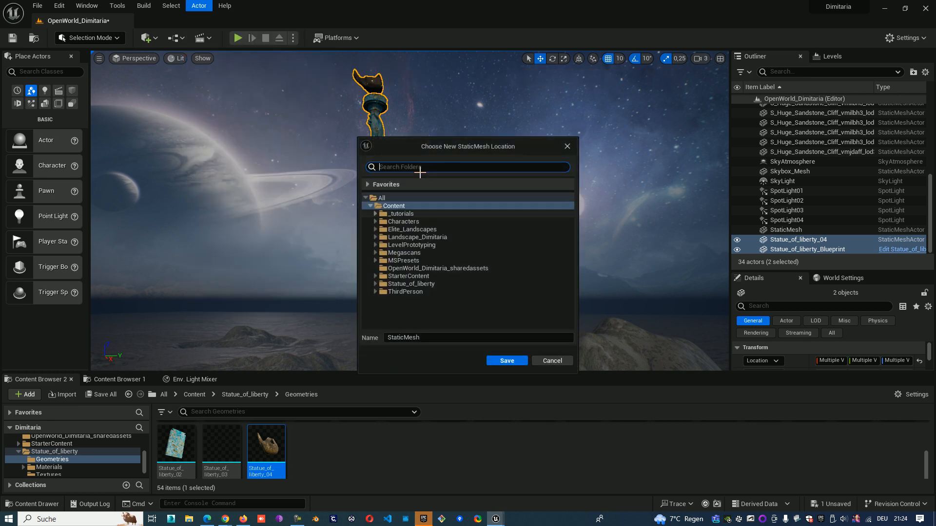
left_click(375, 213)
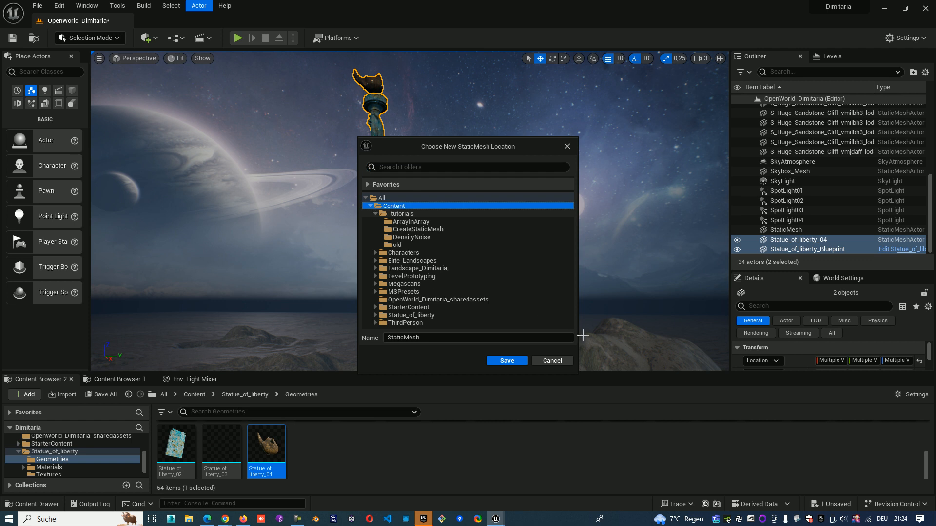
left_click(418, 229)
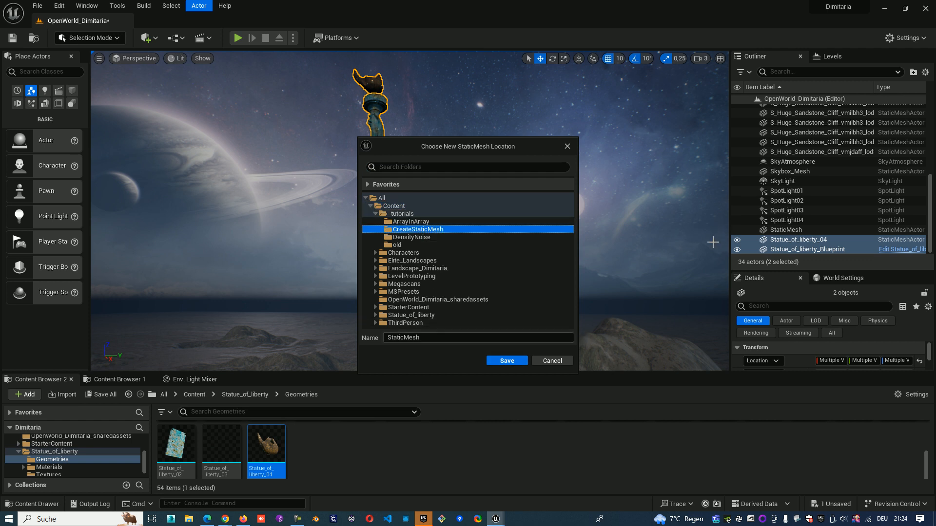
left_click(478, 338)
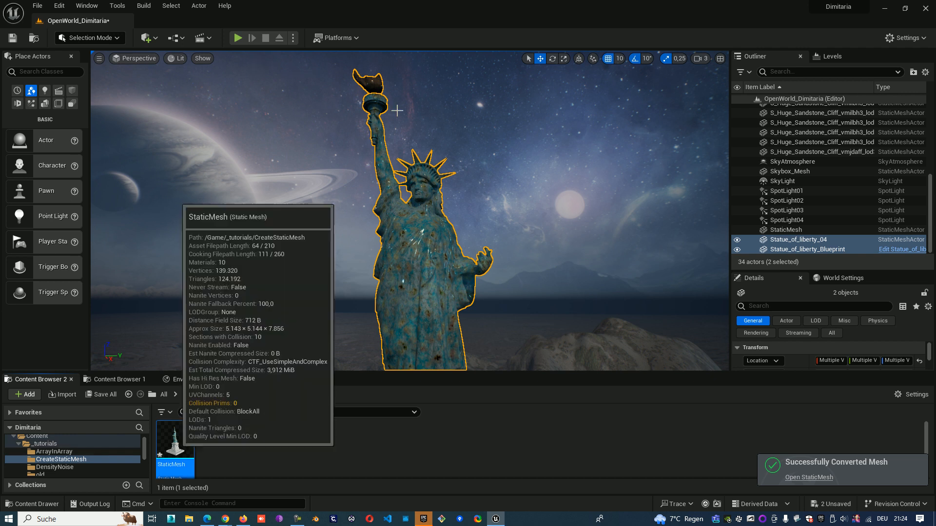
Open the converted StaticMesh and orbit its preview to inspect the merged statue
left_click(808, 477)
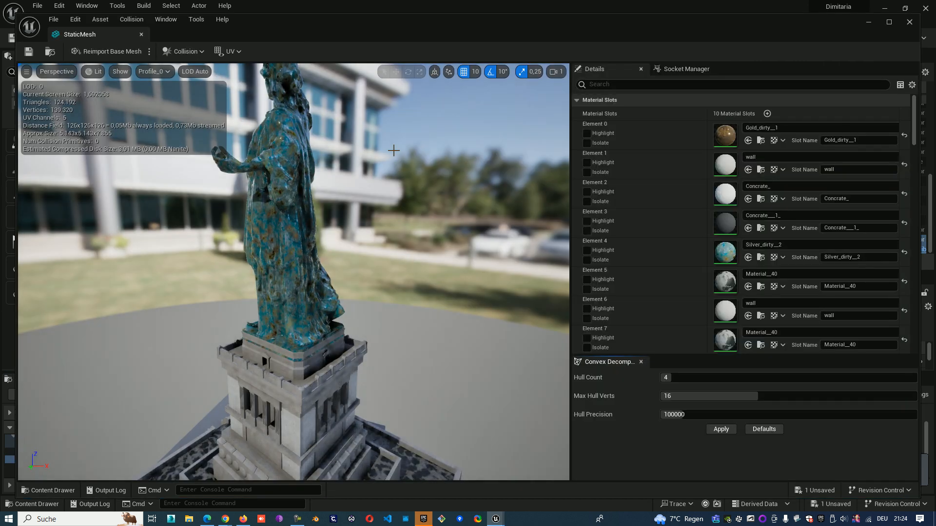
left_click_drag(393, 151, 401, 128)
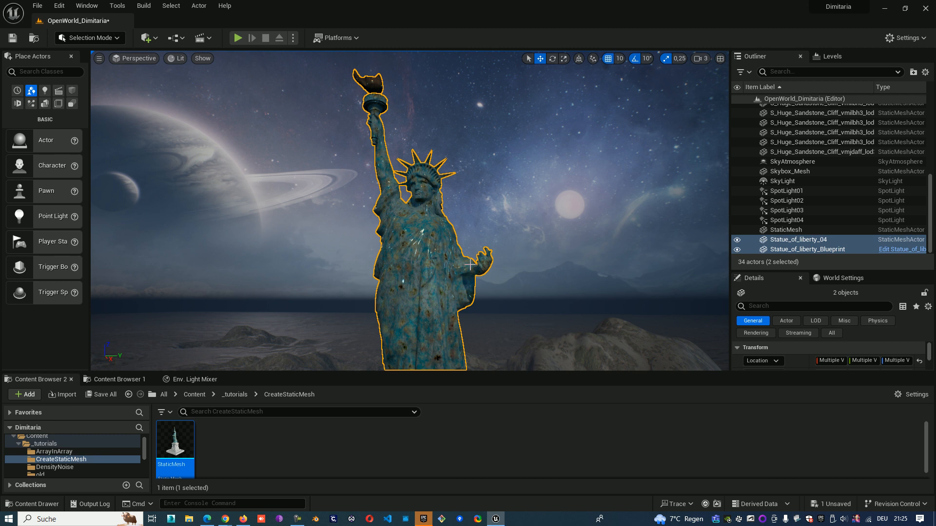
mouse_move(398, 57)
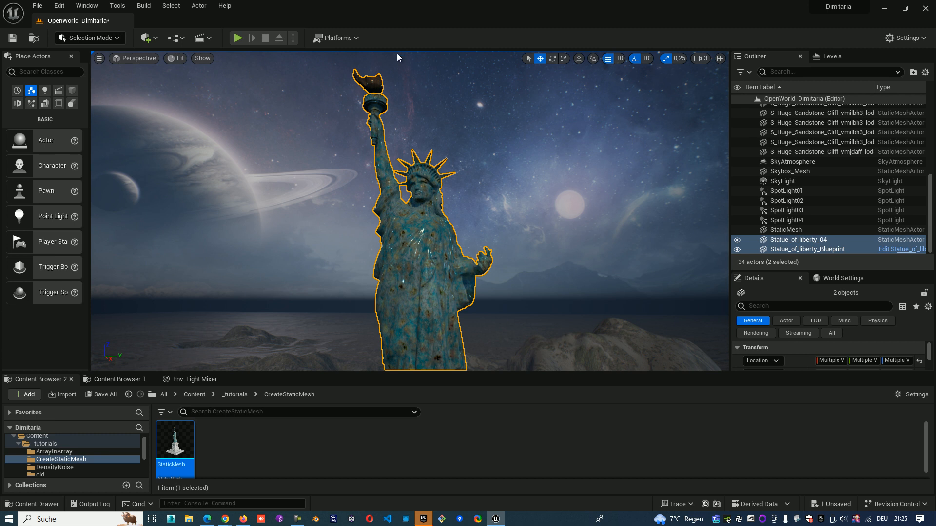